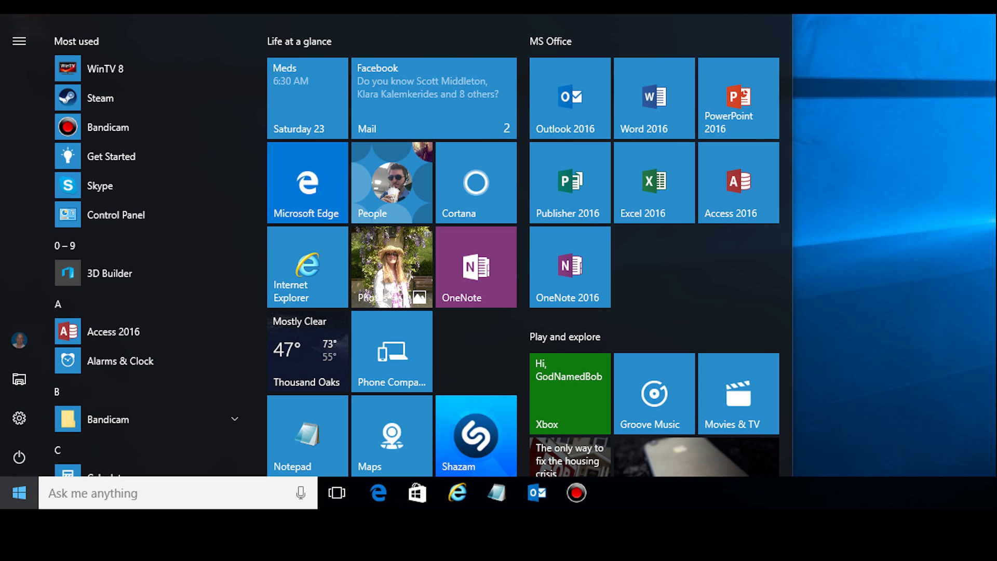
Step: Reopen the Start menu and scroll down to the Office 2016 tile group
left_click(15, 493)
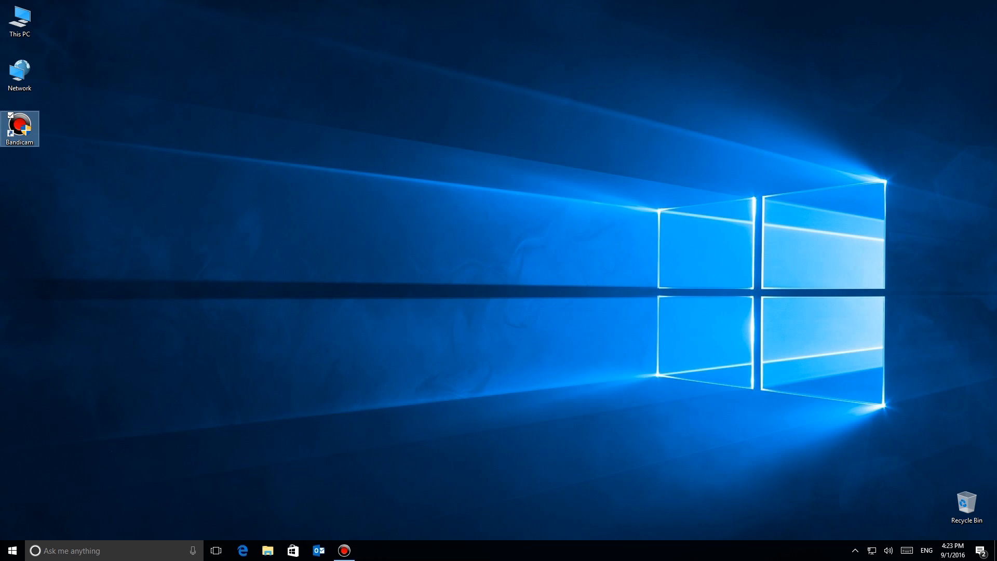
left_click(9, 550)
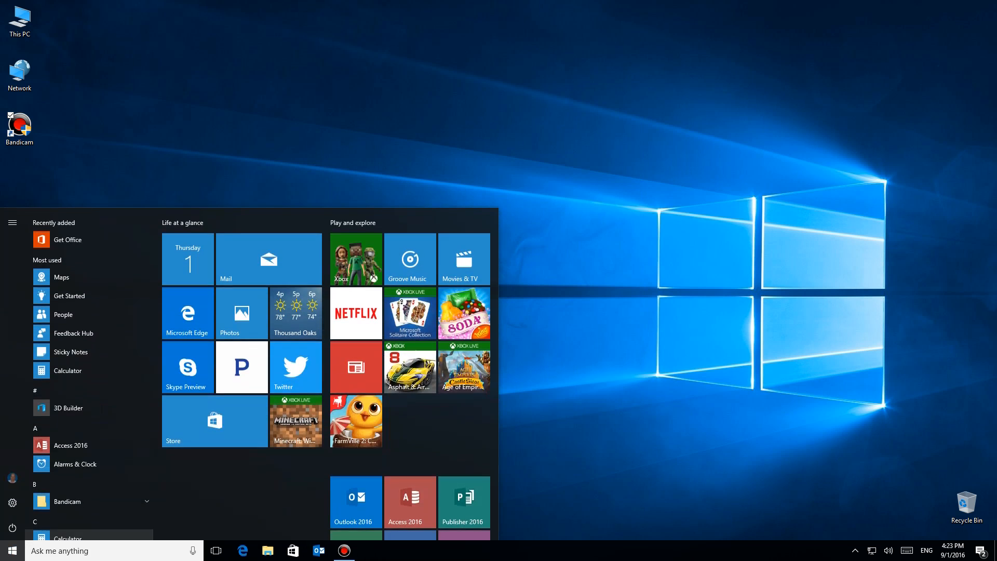
scroll("down", 3)
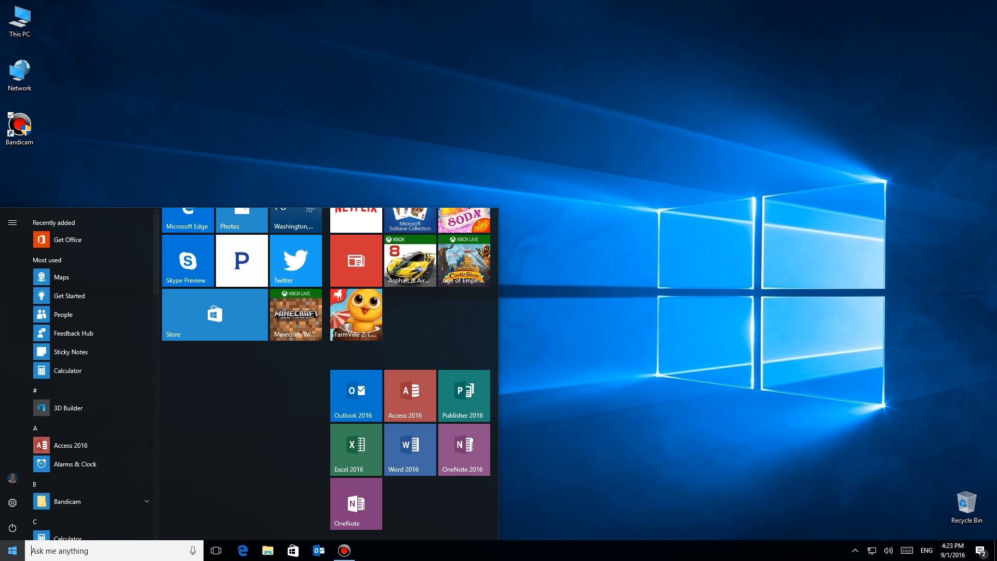
Step: Launch Control Panel from the Start button's right-click menu
right_click(9, 550)
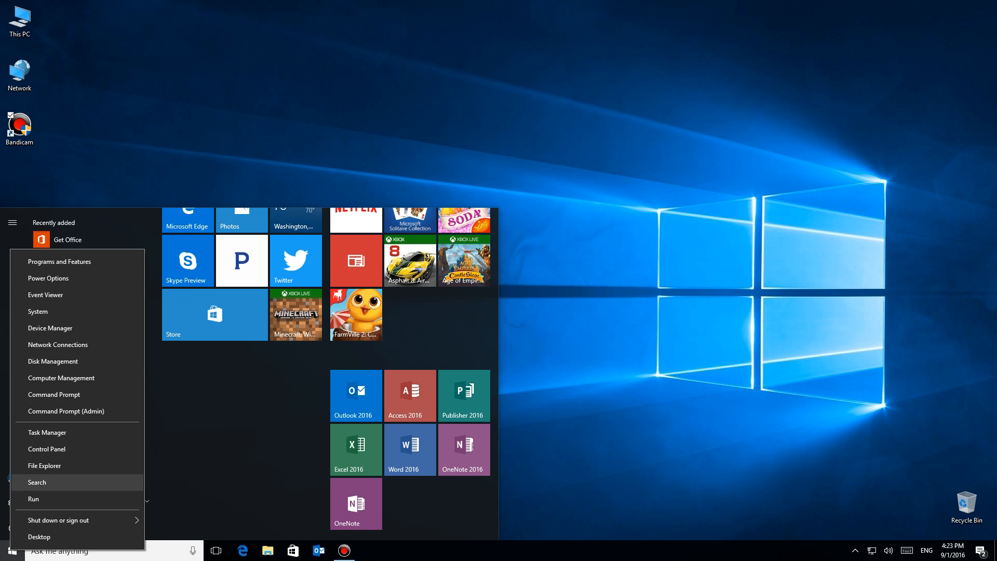
mouse_move(46, 449)
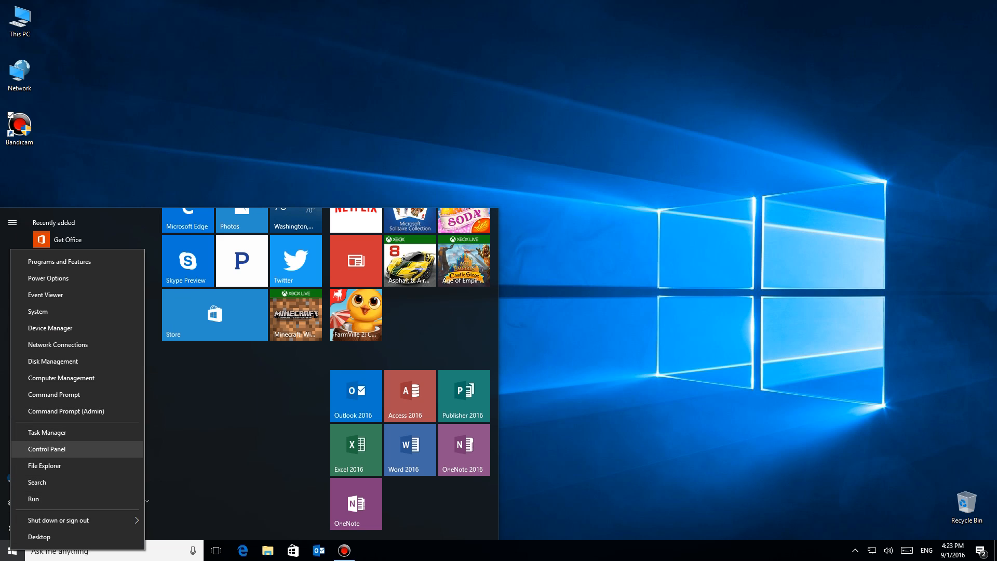
left_click(46, 449)
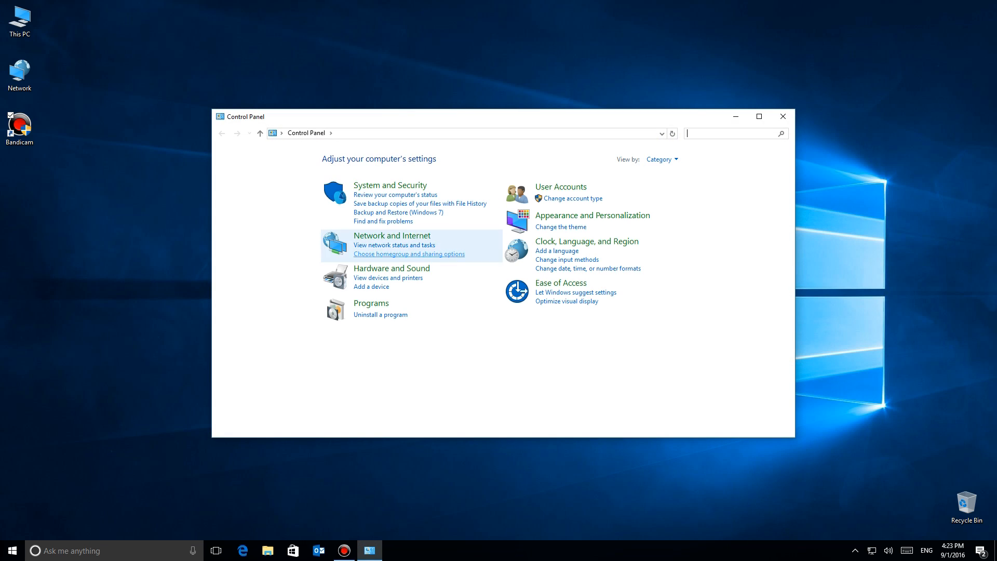
Step: Go to Programs and Features and select Microsoft Office 365 - en-us
left_click(371, 303)
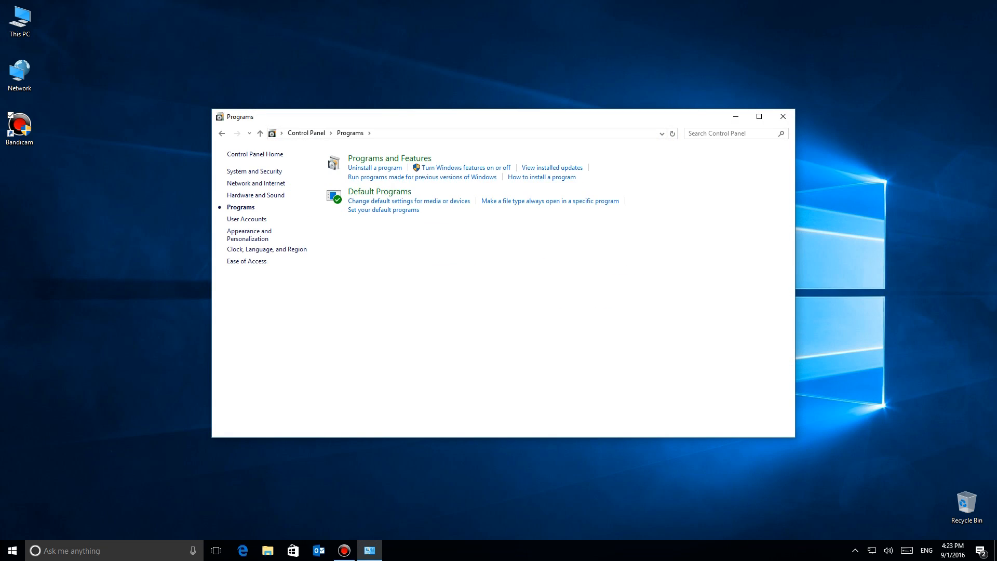
mouse_move(389, 157)
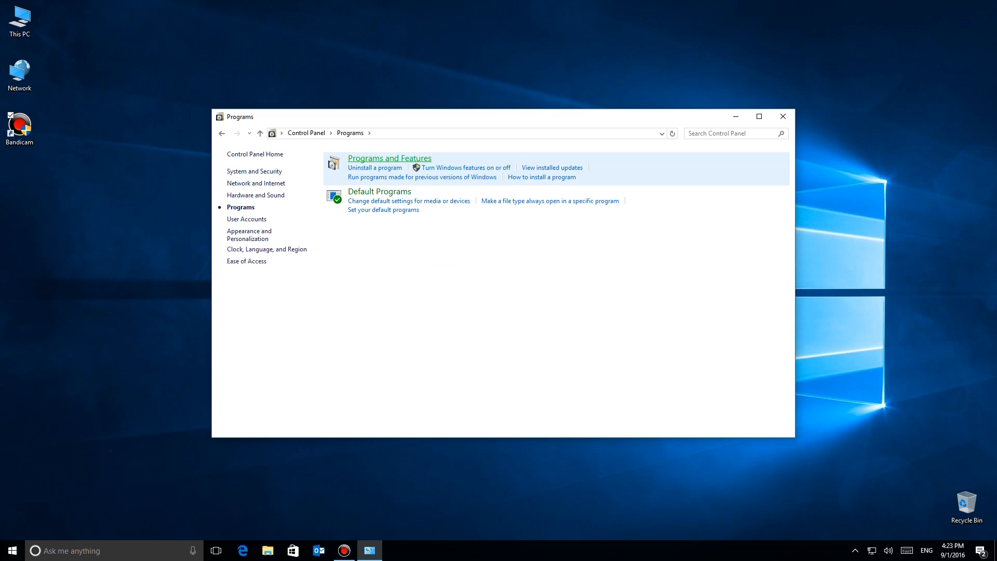
left_click(389, 158)
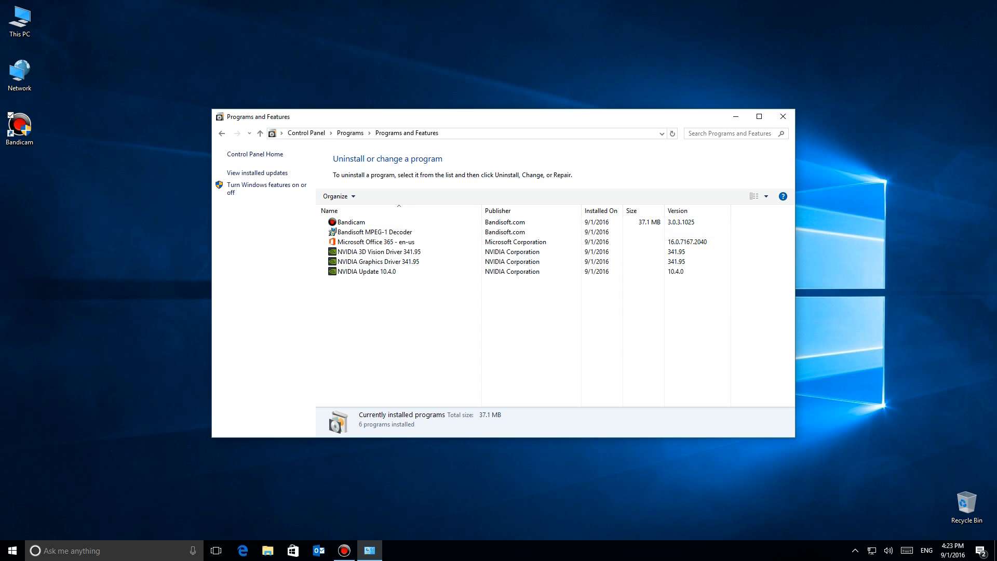
left_click(376, 242)
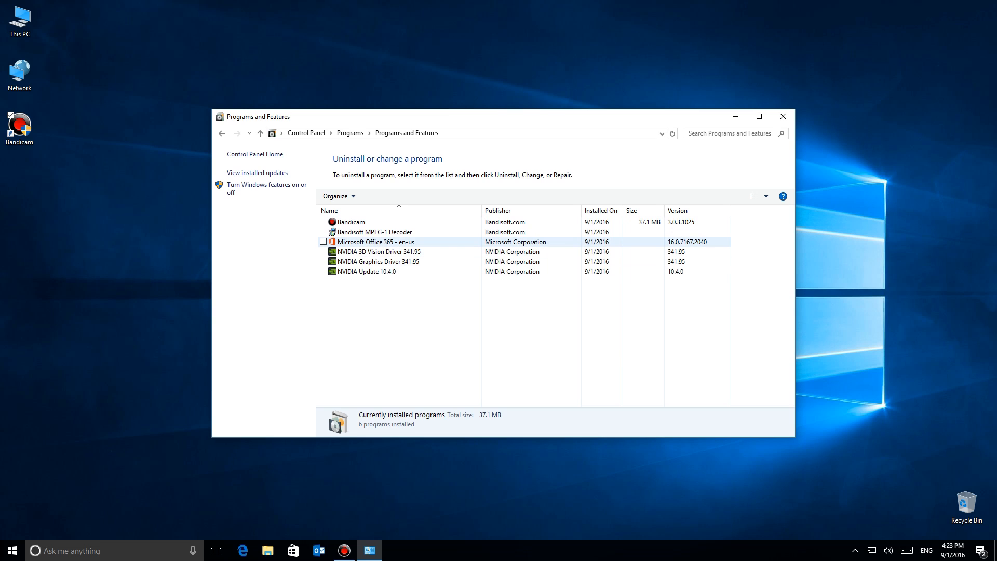
left_click(376, 242)
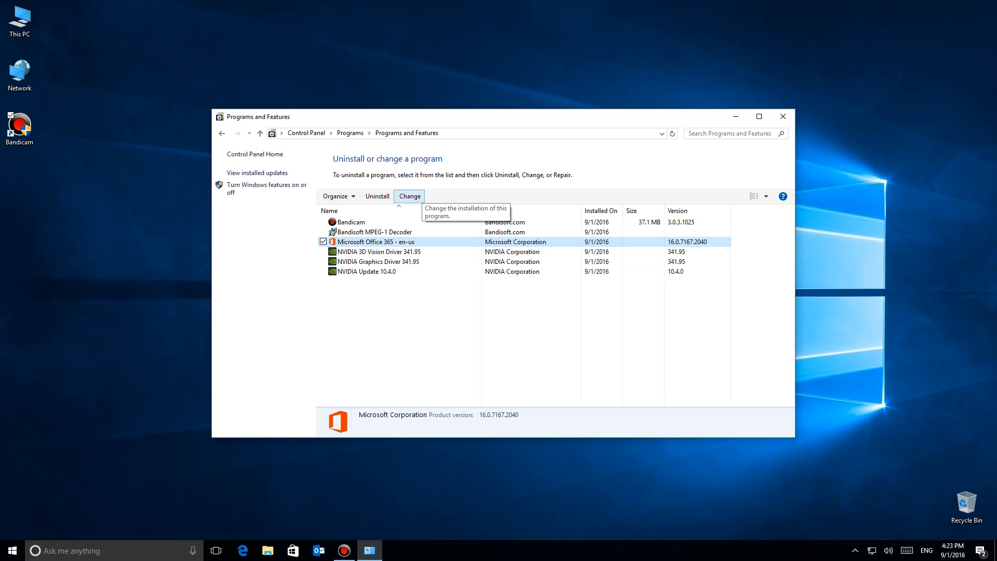
Step: Start a Quick Repair of Microsoft Office 365 from the Change dialog
left_click(408, 196)
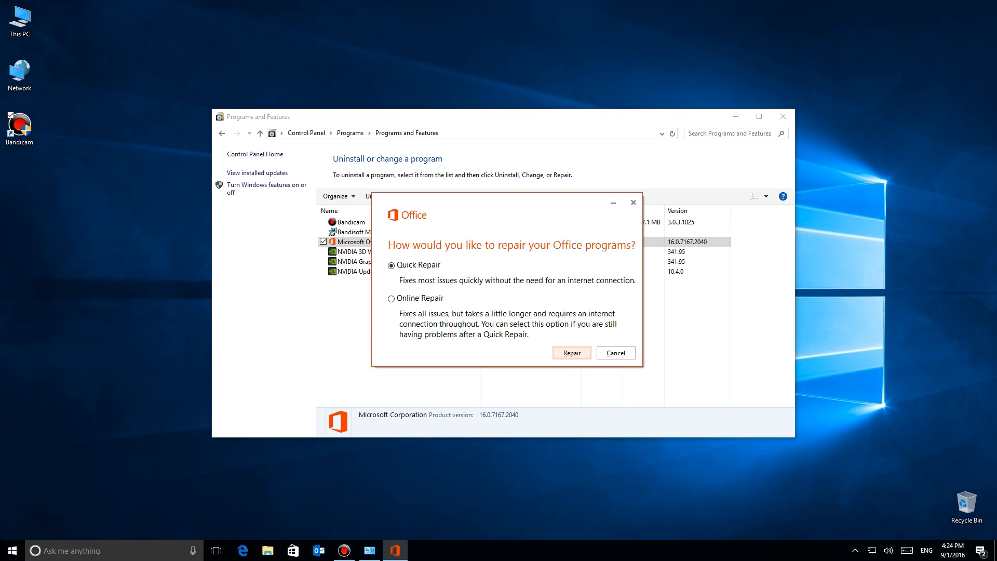
left_click(571, 352)
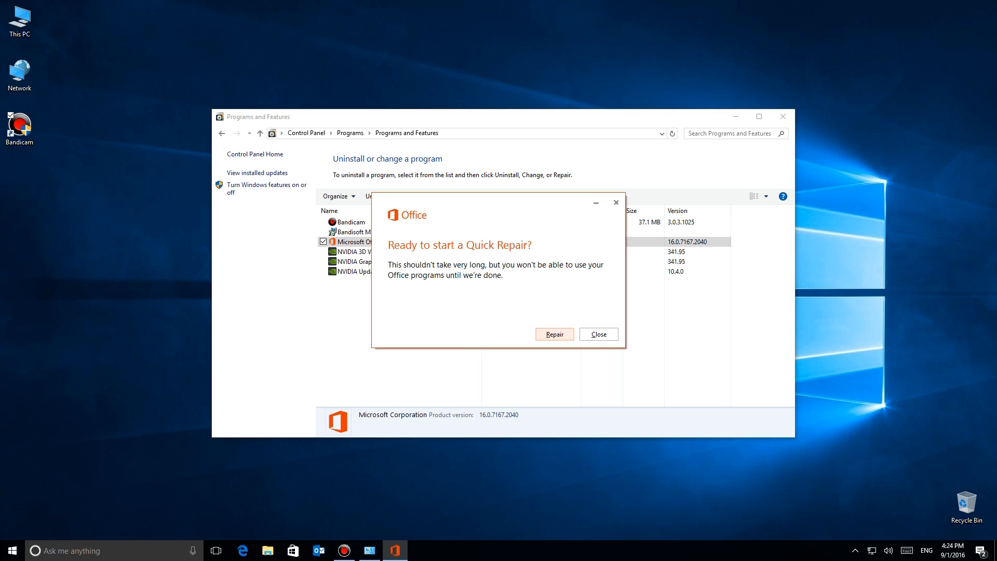
left_click(10, 550)
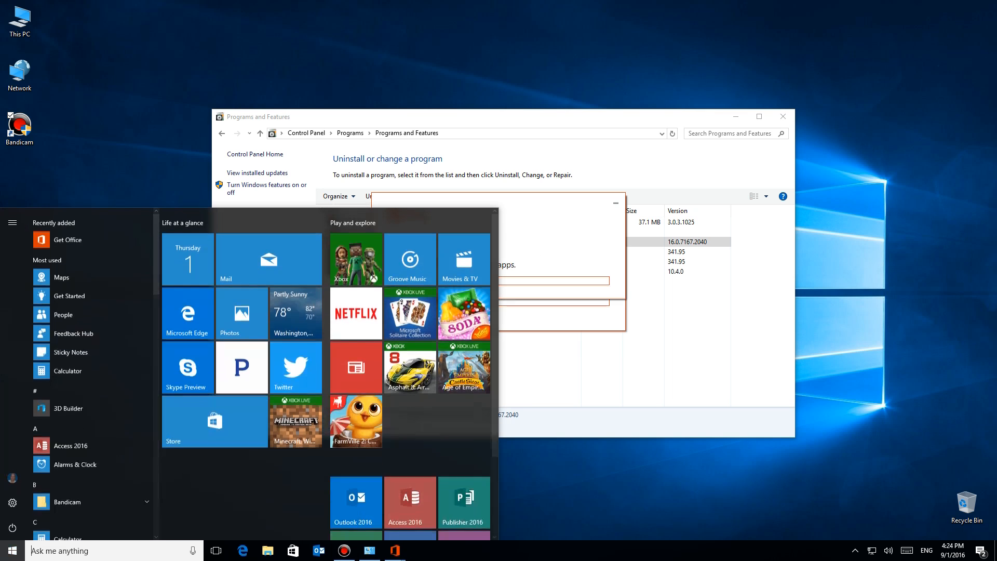
Step: Scroll the Start tiles to watch Excel, Outlook, Access and Publisher regain coloured icons
scroll("down", 3)
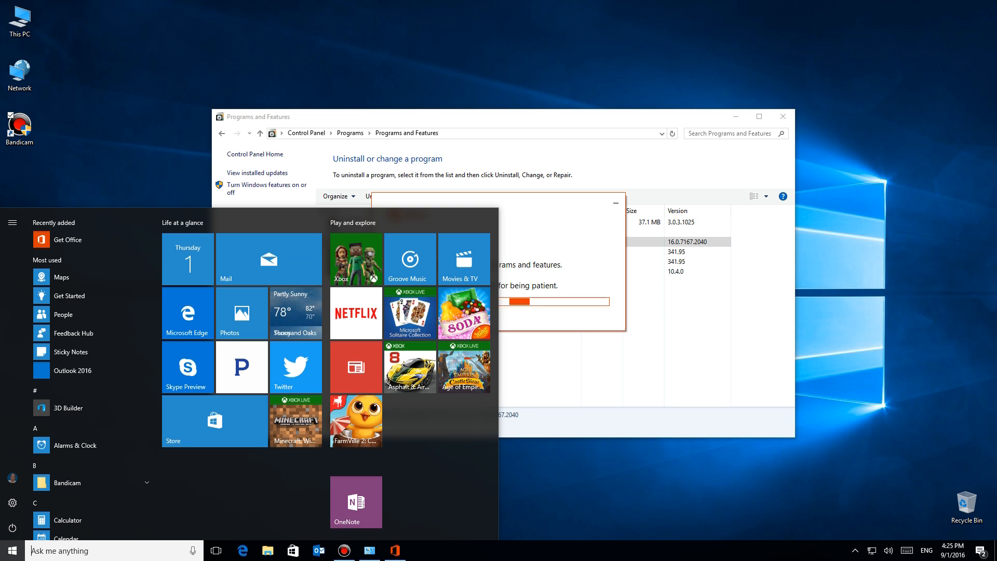
scroll("down", 3)
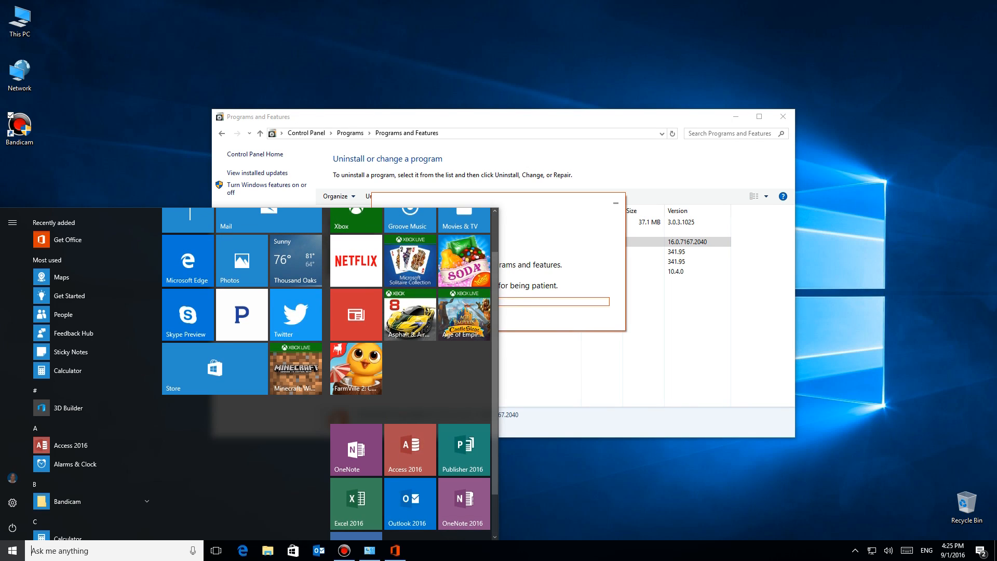
scroll("down", 3)
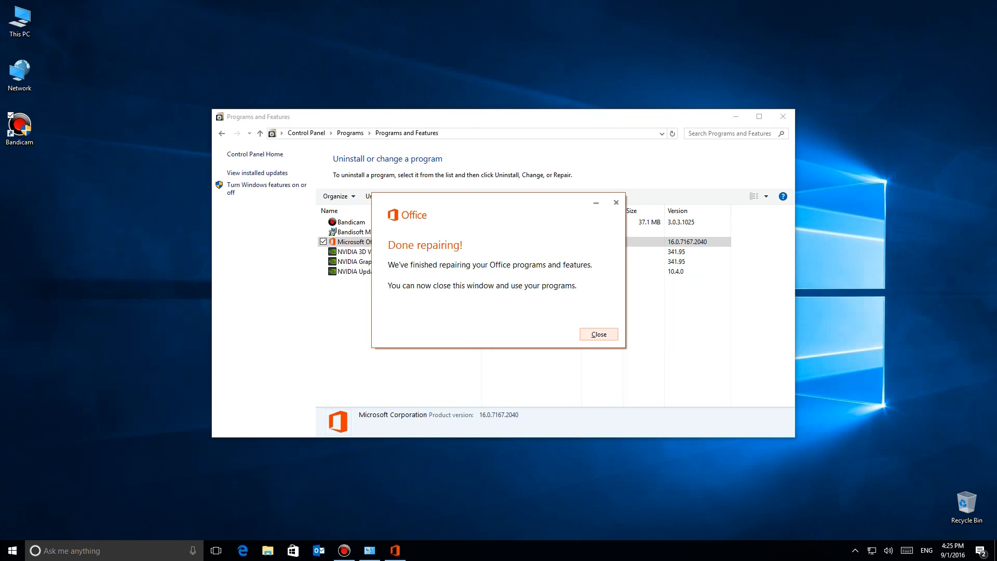
Step: Close the 'Done repairing!' Office repair dialog
left_click(597, 334)
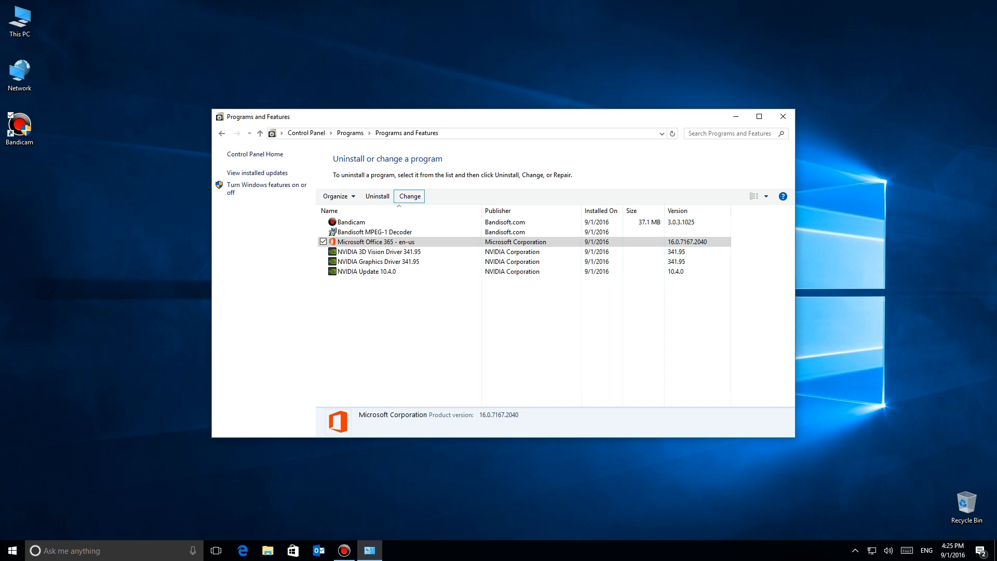